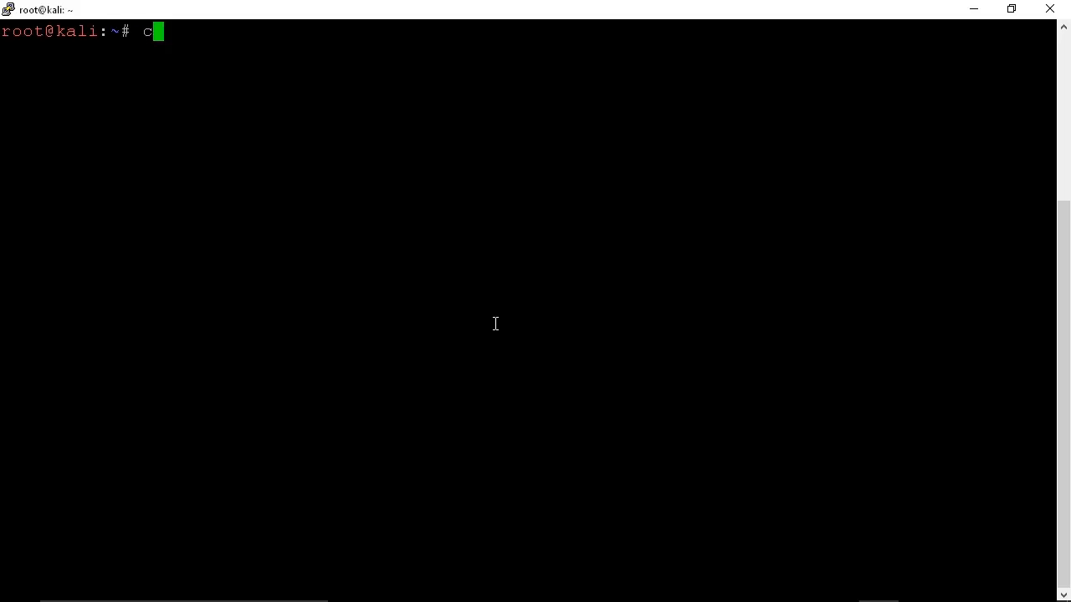
Run a cat command on an /etc file to print the account entries
text(at /e)
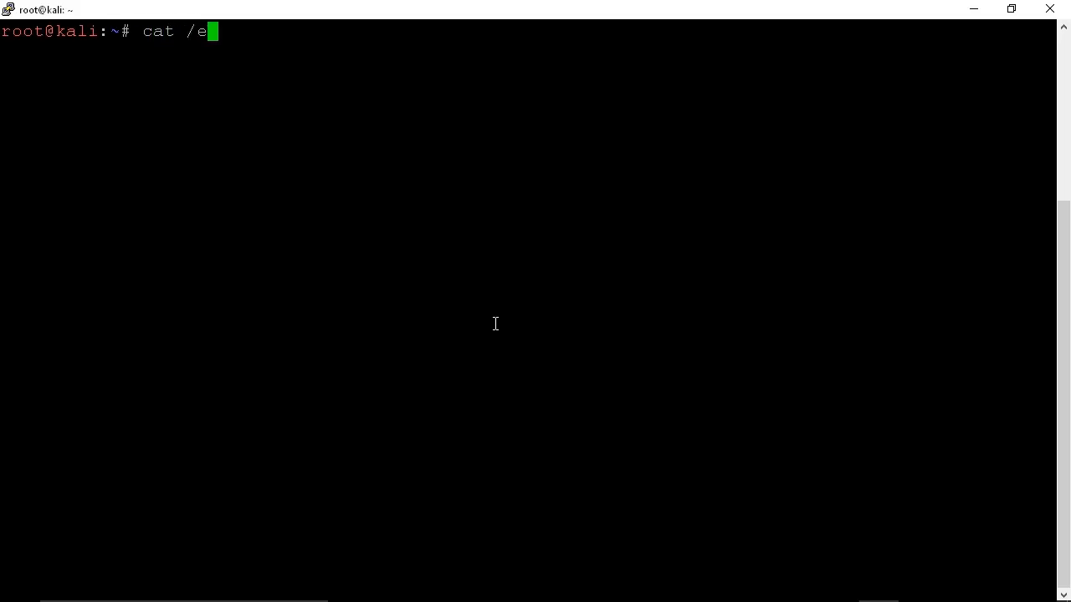
text(tc/a)
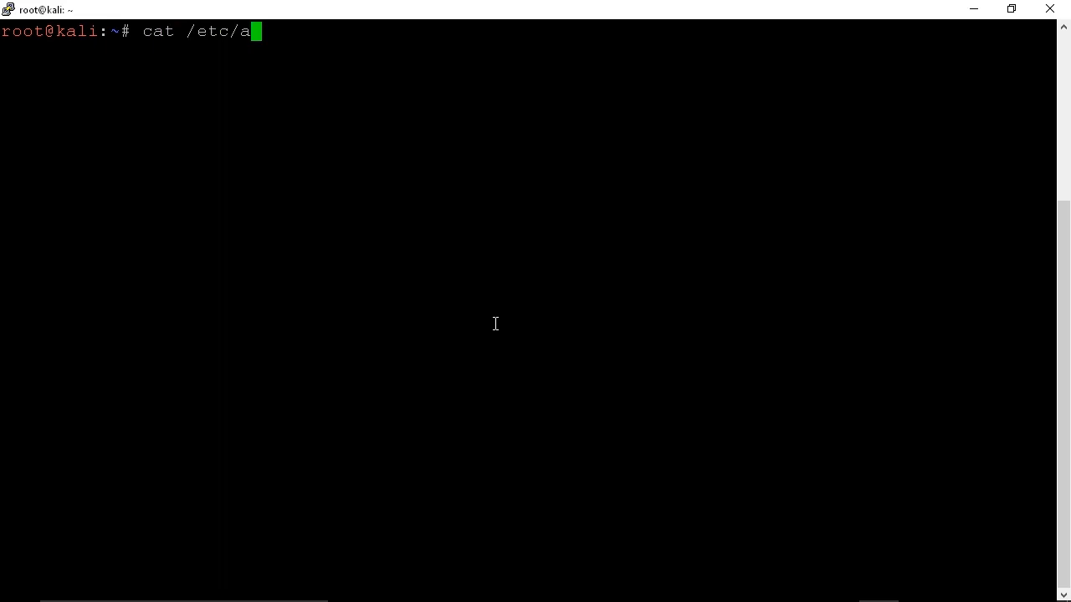
key(Return)
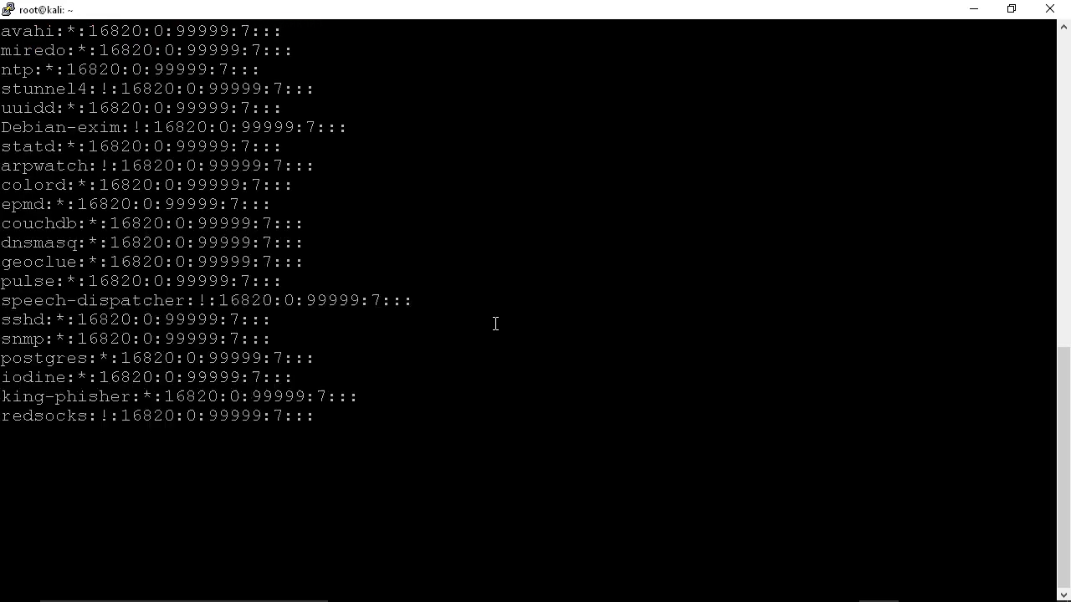
Clear the terminal, show root's /etc/shadow line, and highlight its password hash
key(Return)
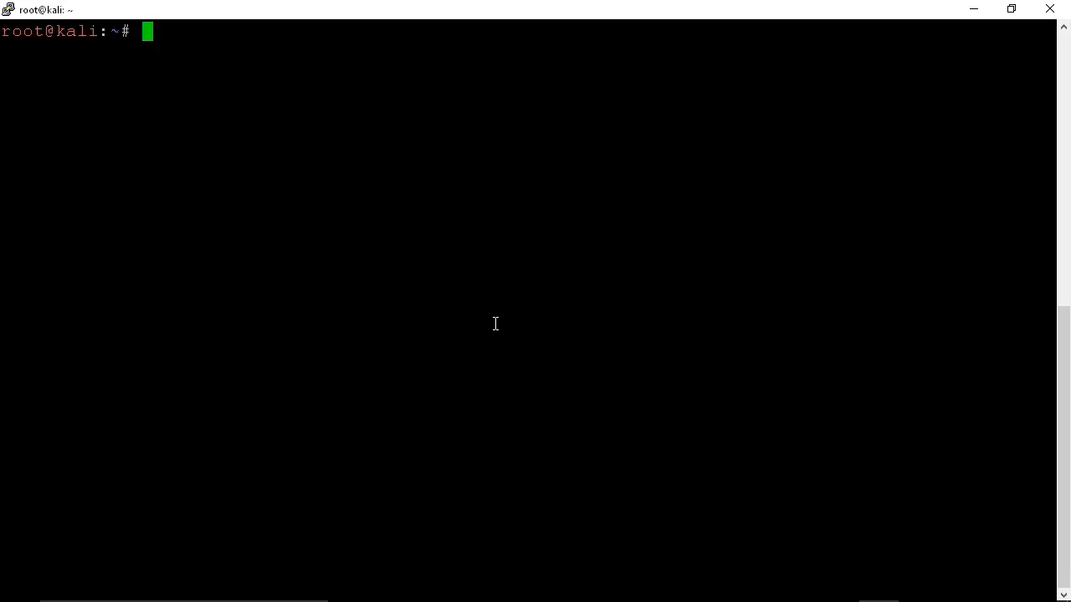
text(cat /etc/shadow | grep root)
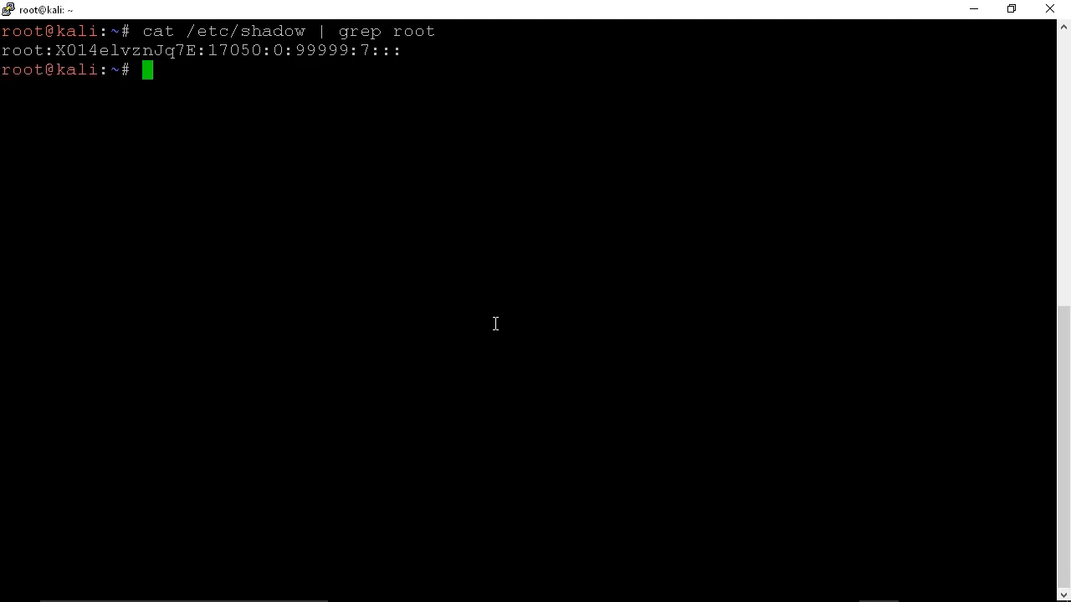
mouse_move(228, 118)
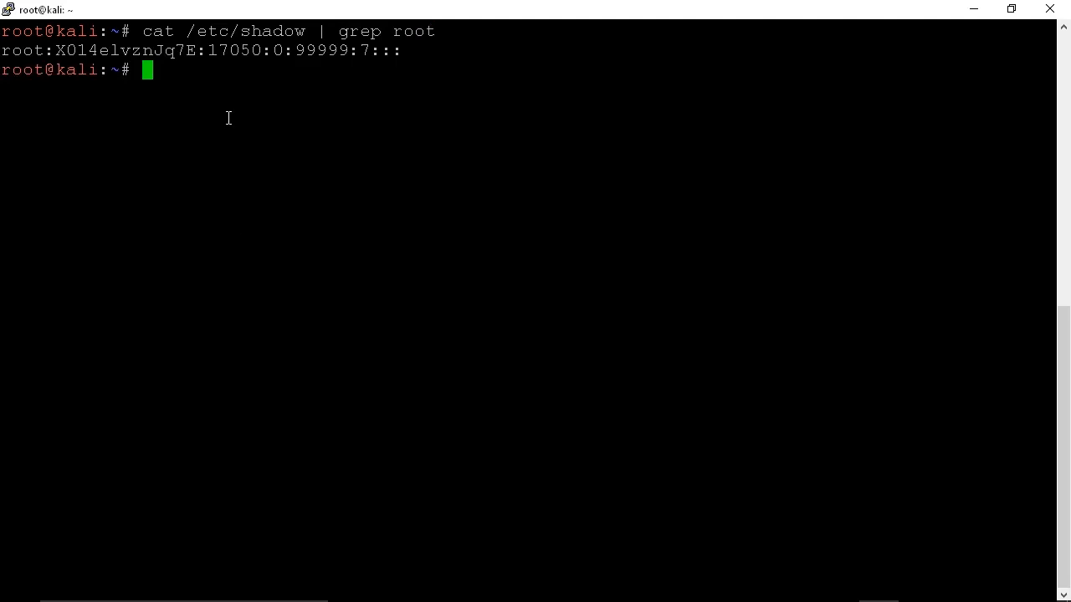
drag(55, 50, 176, 50)
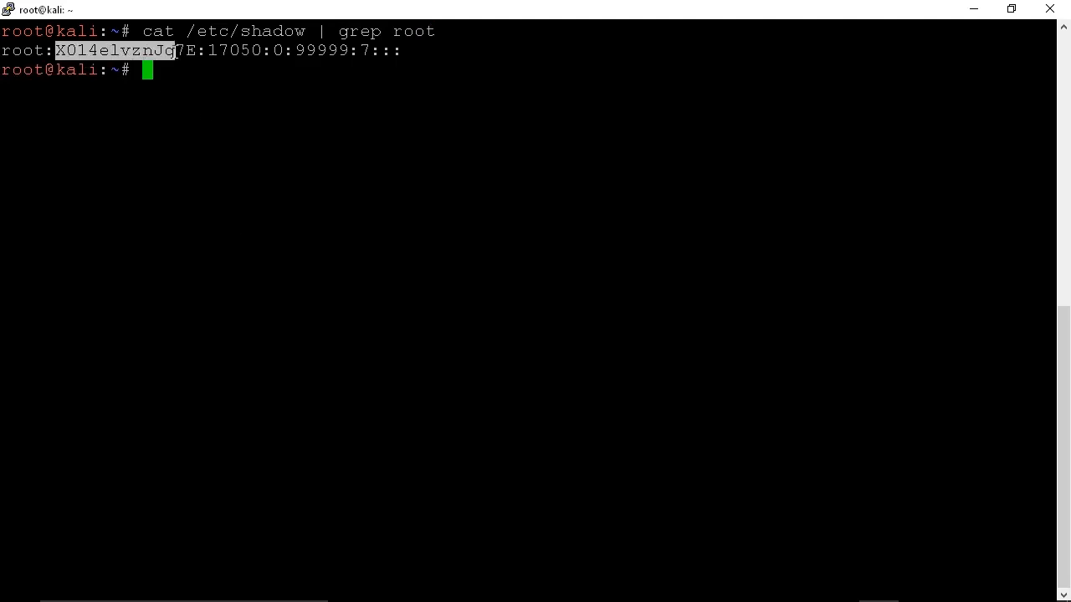